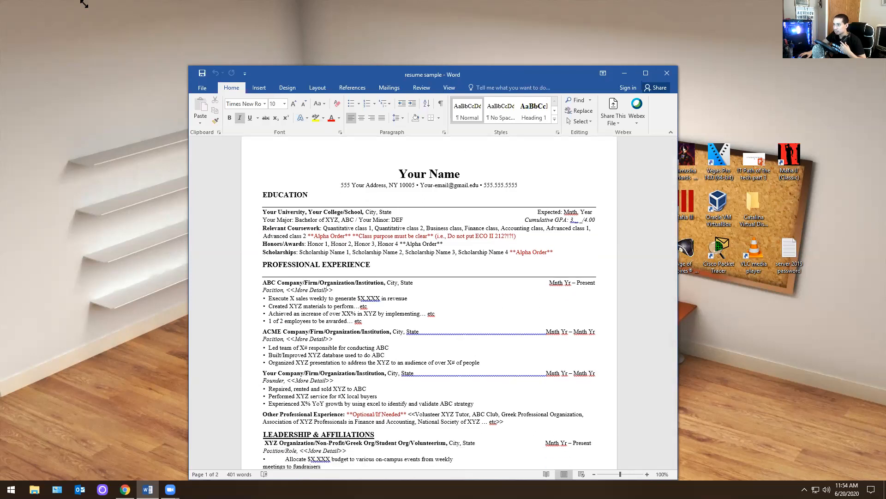
- Enlarge the resume window and scroll down to the Education and Professional Experience sections
{"action": "left_click", "coordinate": [645, 73]}
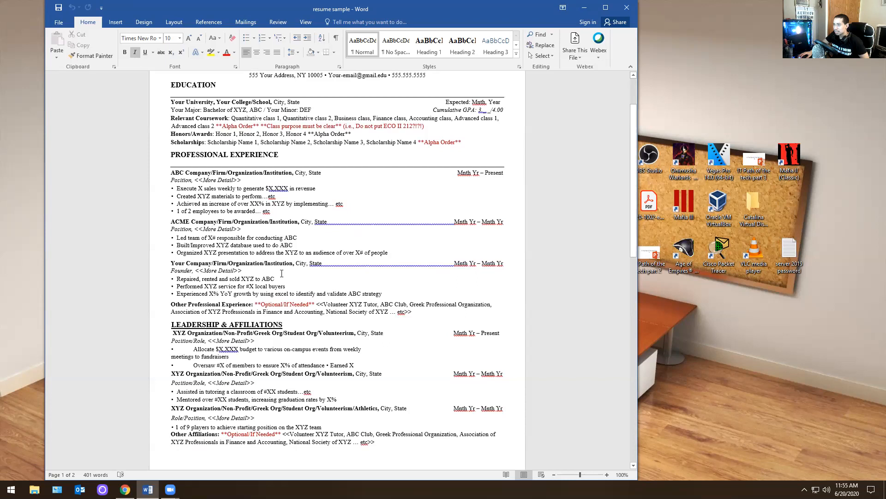
{"action": "scroll", "scroll_direction": "down", "scroll_amount": 3}
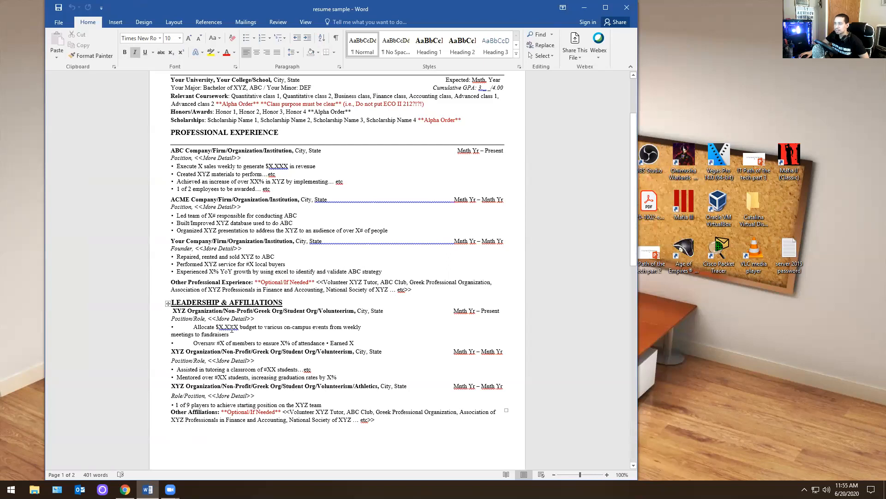
{"action": "scroll", "scroll_direction": "down", "scroll_amount": 3}
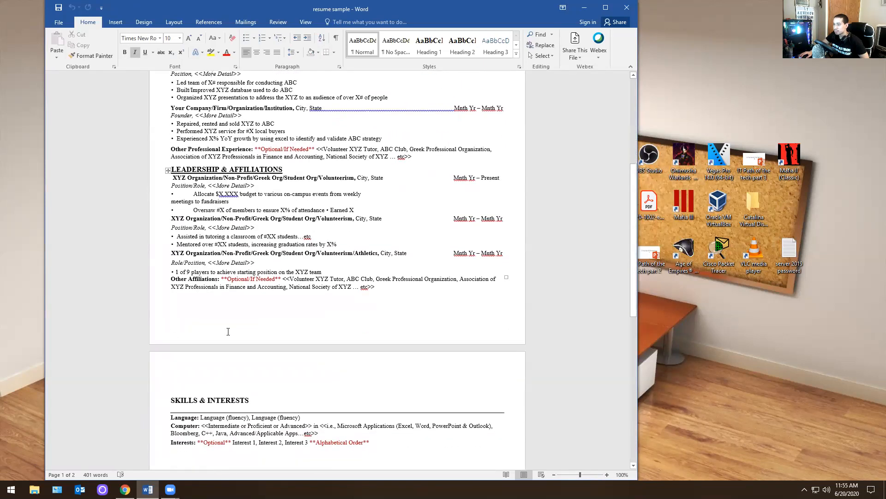
{"action": "scroll", "scroll_direction": "down", "scroll_amount": 3}
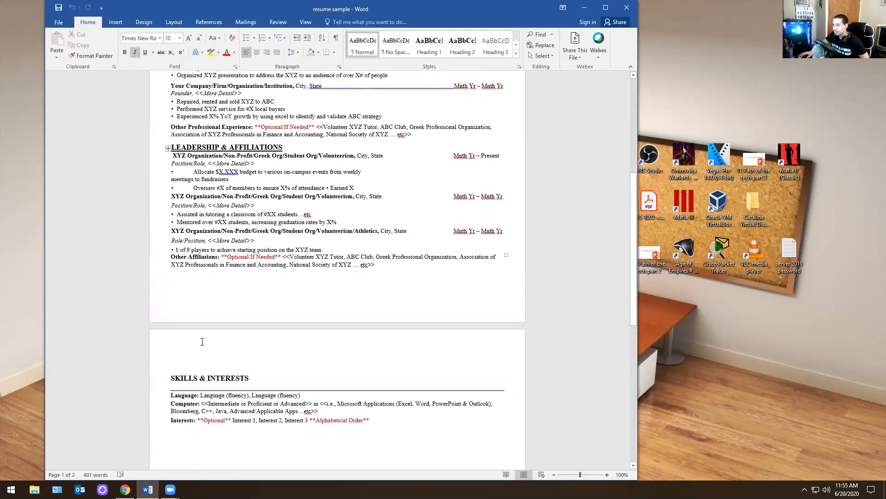
{"action": "scroll", "scroll_direction": "down", "scroll_amount": 3}
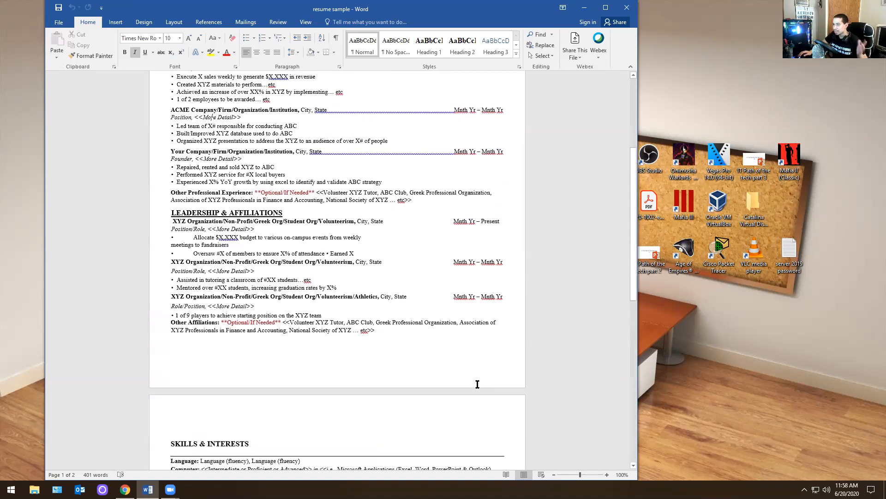
{"action": "scroll", "scroll_direction": "up", "scroll_amount": 3}
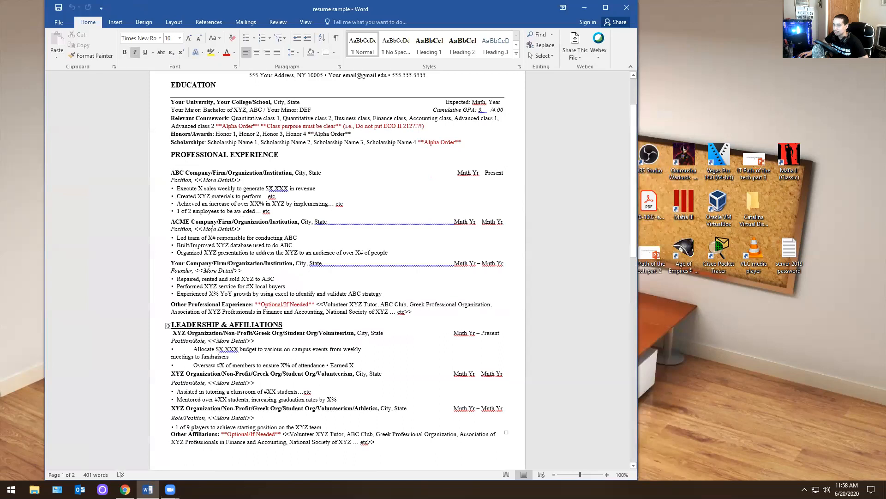
{"action": "scroll", "scroll_direction": "down", "scroll_amount": 3}
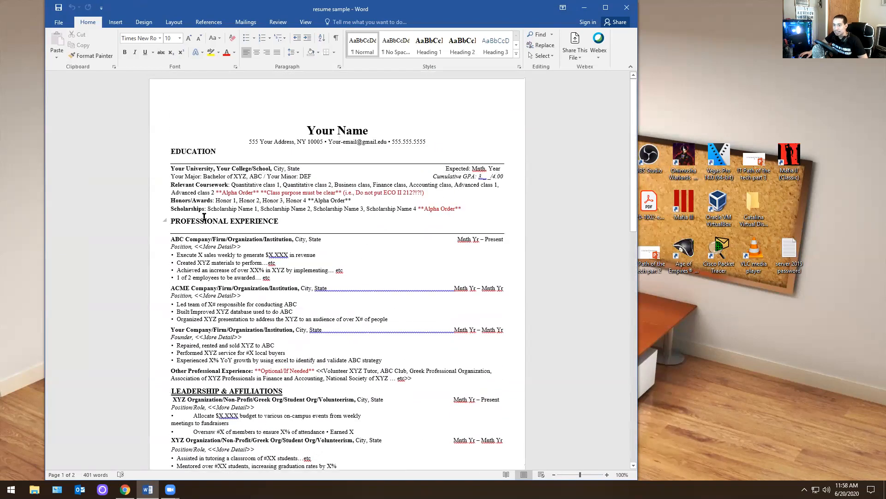
{"action": "scroll", "scroll_direction": "down", "scroll_amount": 3}
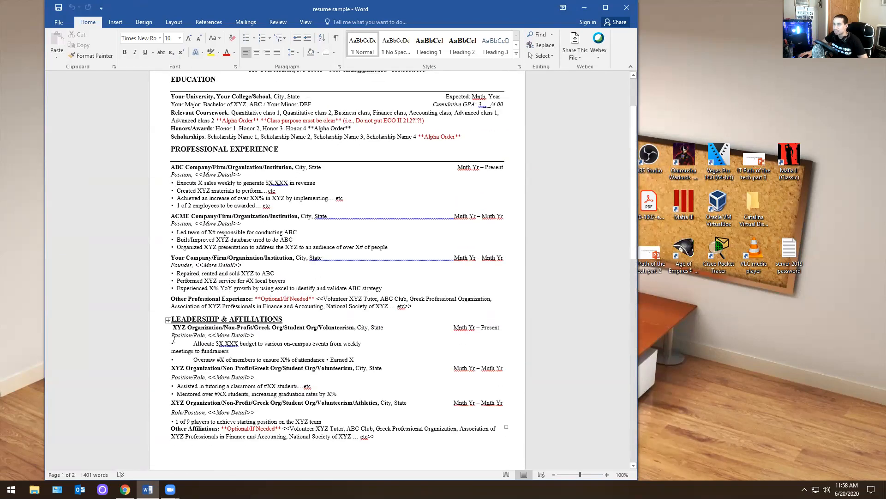
{"action": "scroll", "scroll_direction": "up", "scroll_amount": 3}
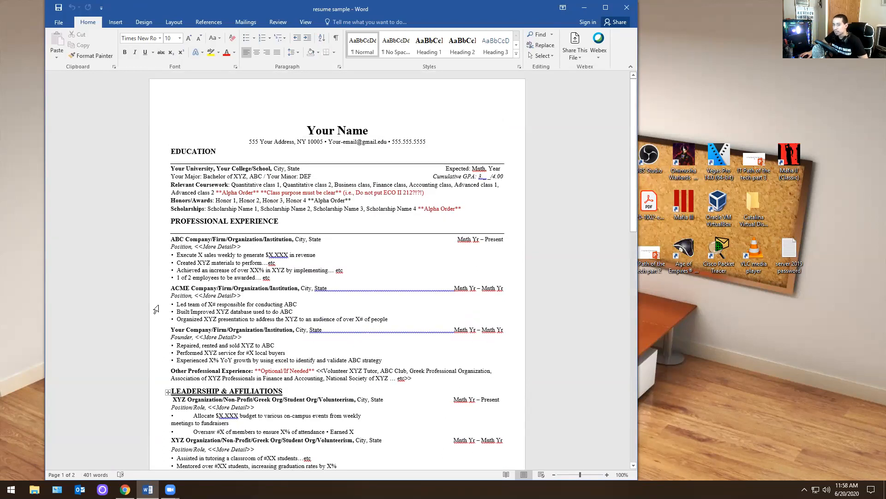